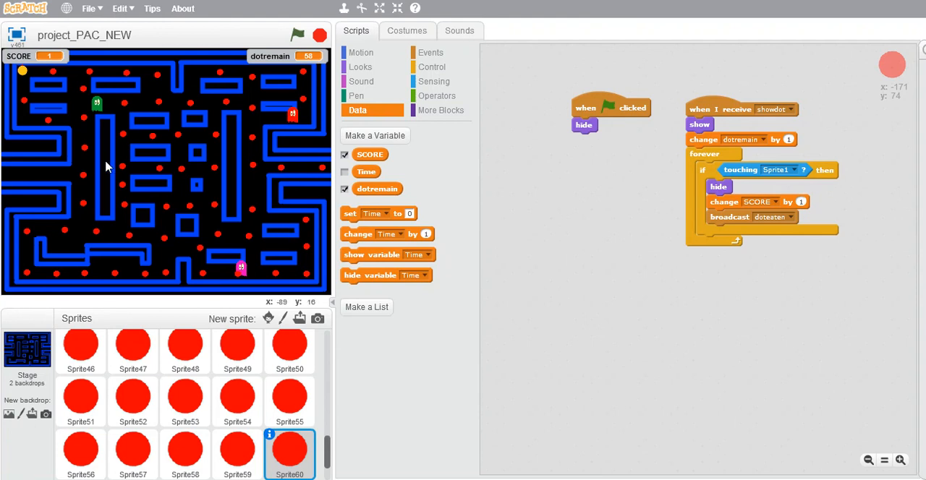
mouse_move(152, 160)
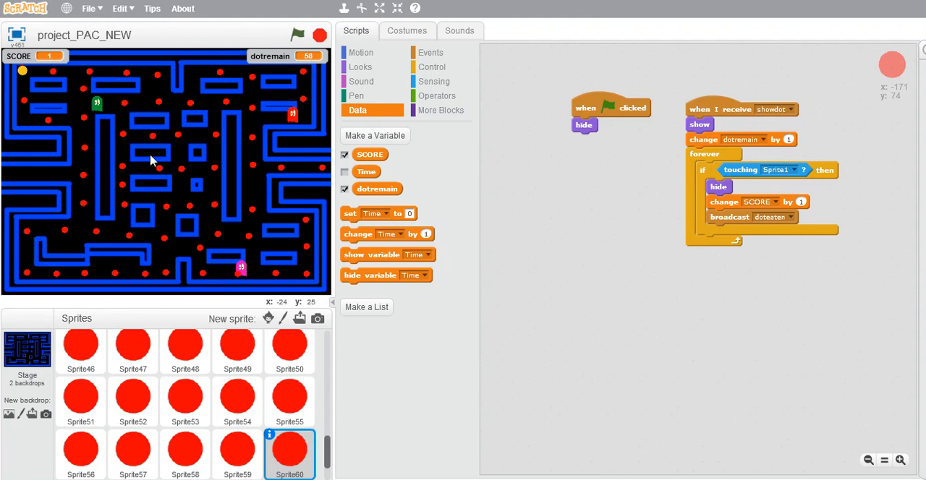
mouse_move(166, 192)
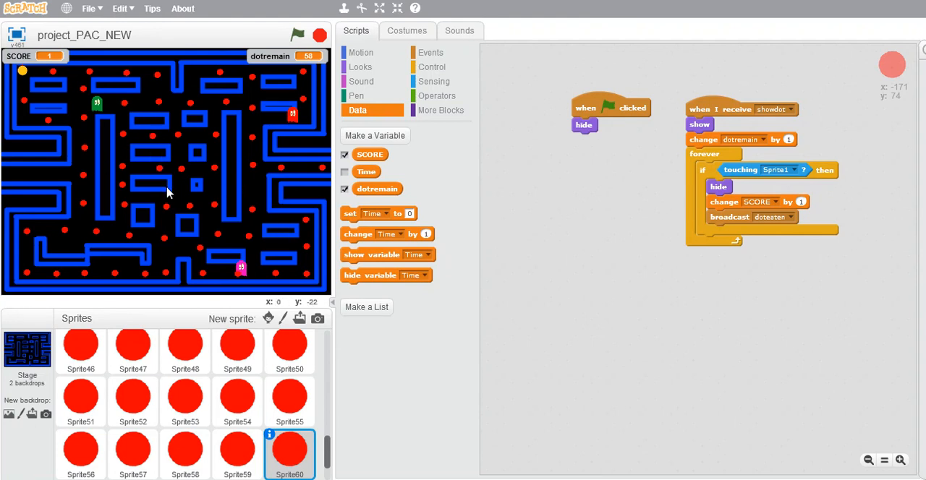
mouse_move(226, 214)
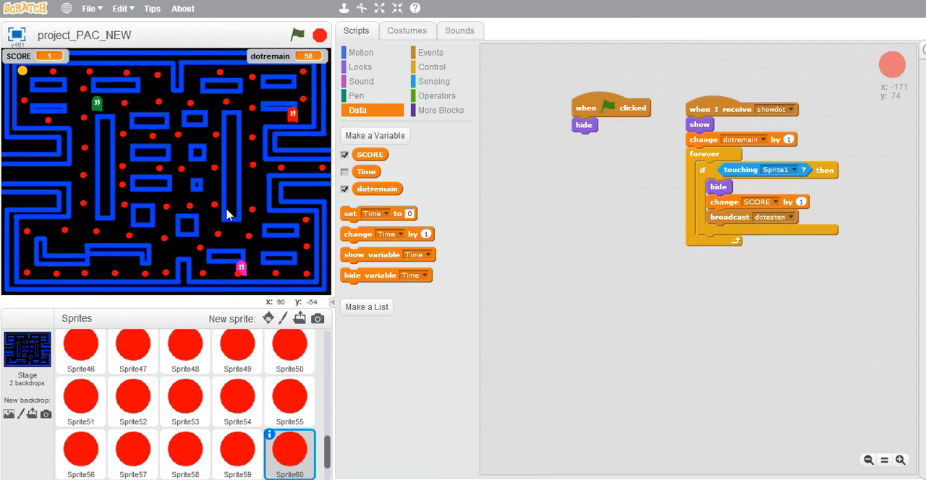
mouse_move(98, 163)
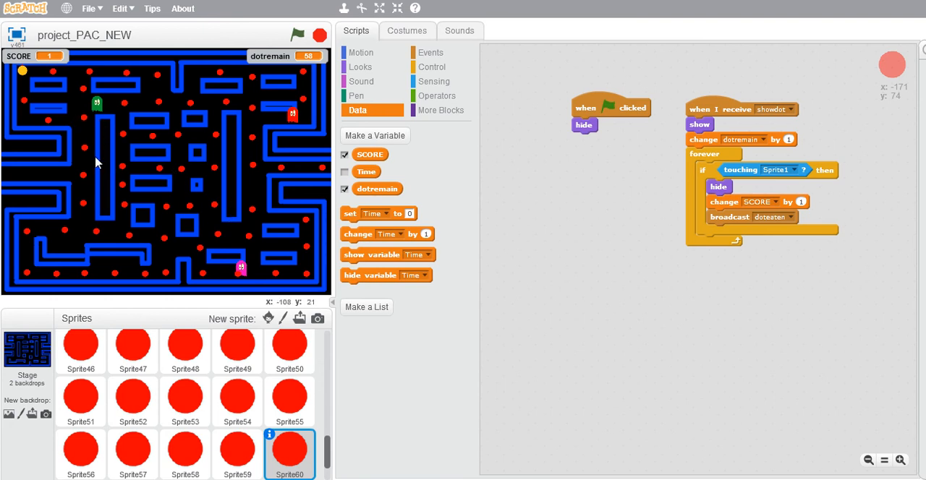
mouse_move(41, 160)
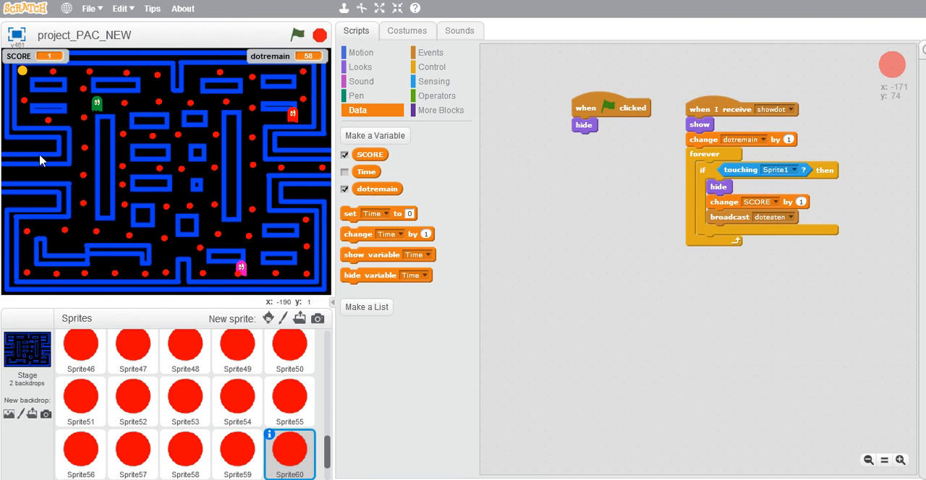
mouse_move(41, 80)
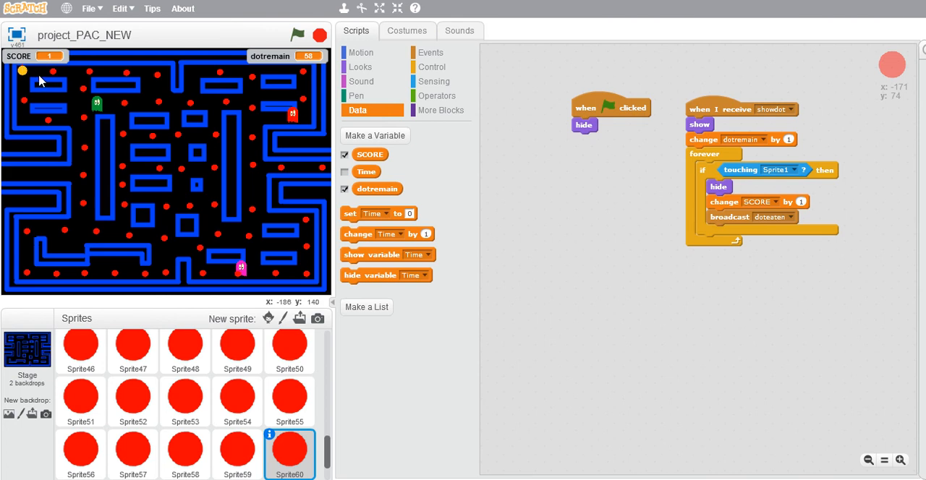
Test-run the game until Pac-Man eats a dot, giving SCORE 2 and dotremain 57, then stop.
click(297, 35)
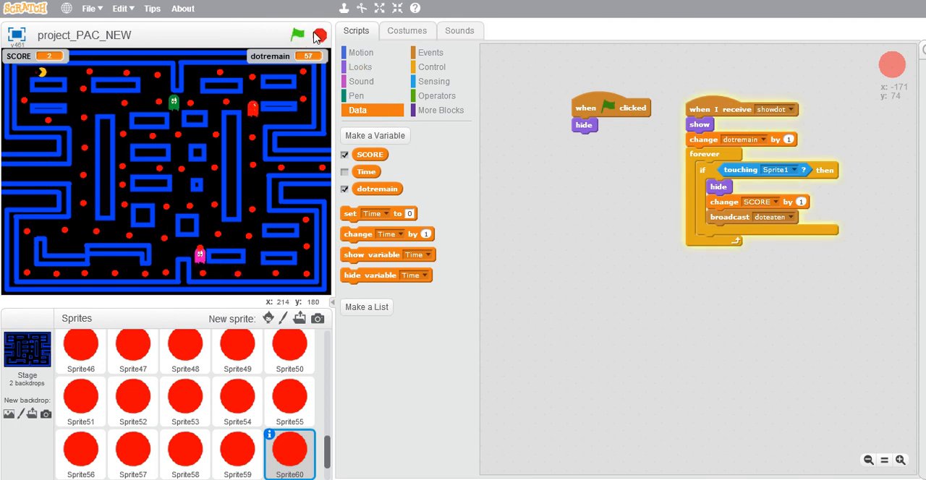
click(320, 35)
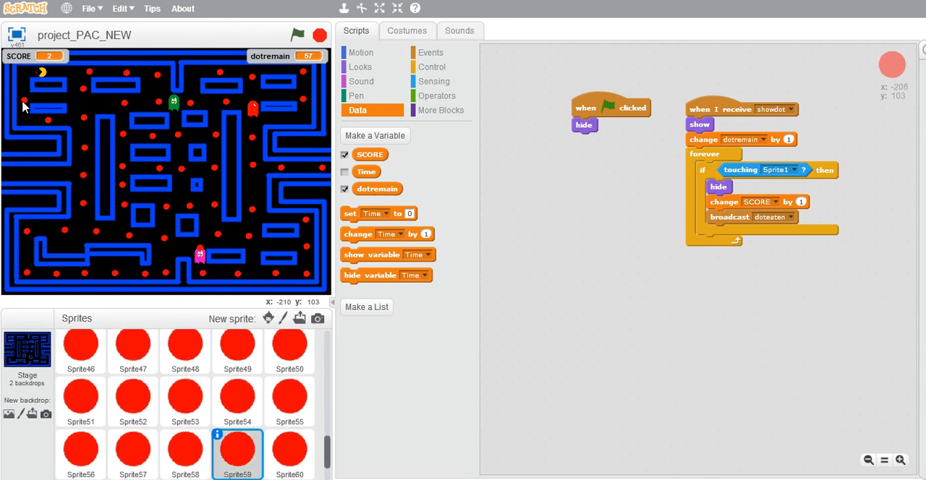
mouse_move(360, 52)
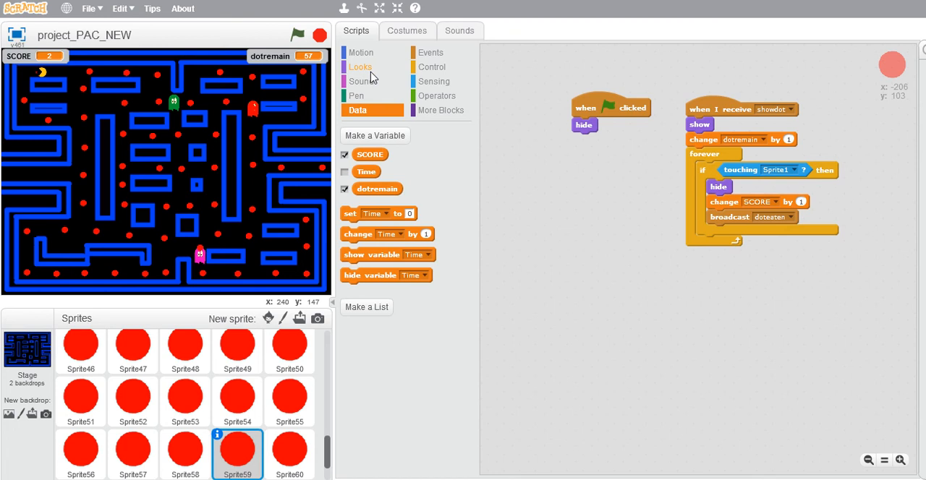
Attach 'play sound pop' right after 'broadcast doteaten' in the dot's if block.
click(355, 95)
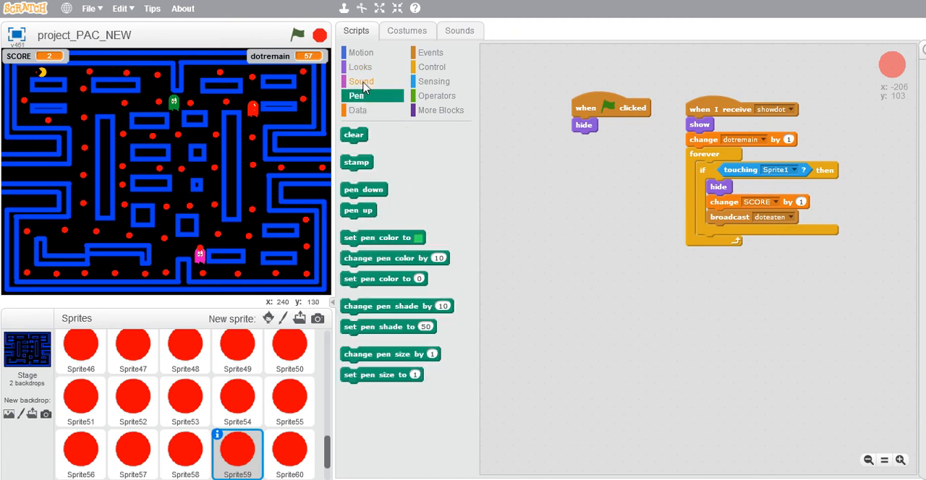
click(360, 81)
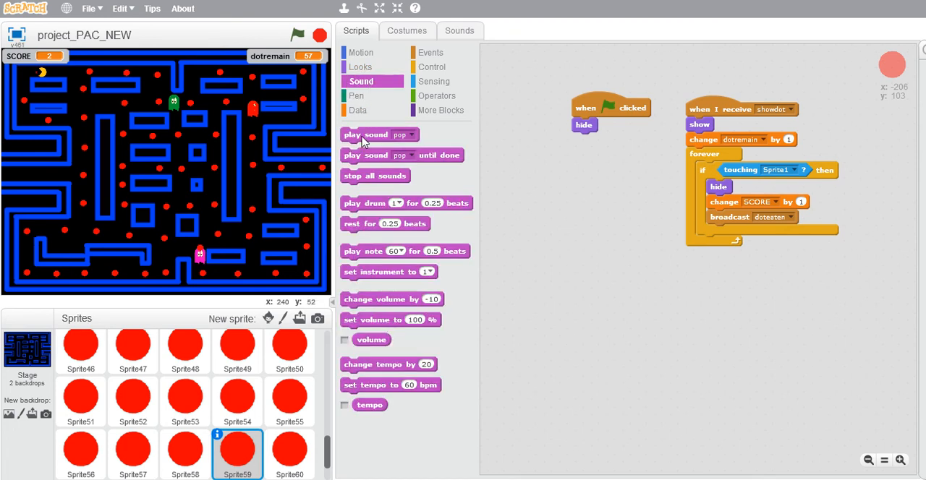
drag(376, 134, 752, 230)
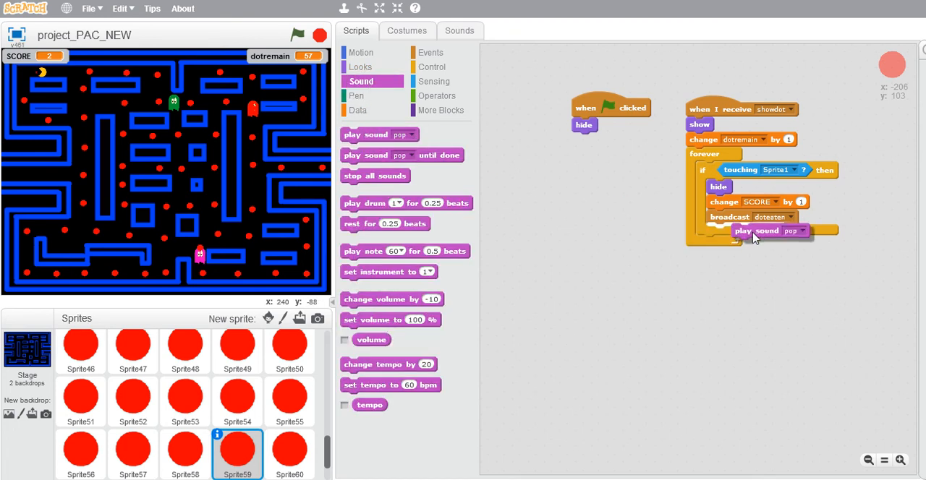
drag(752, 235, 741, 232)
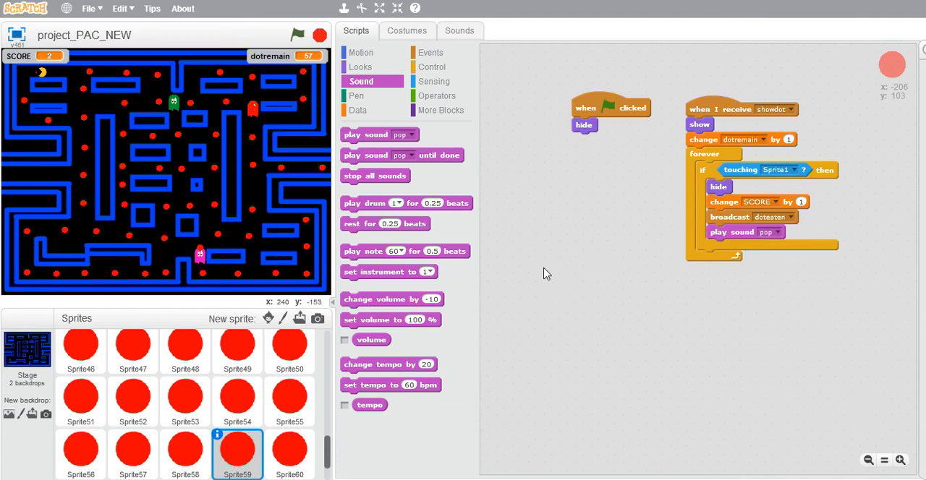
mouse_move(334, 61)
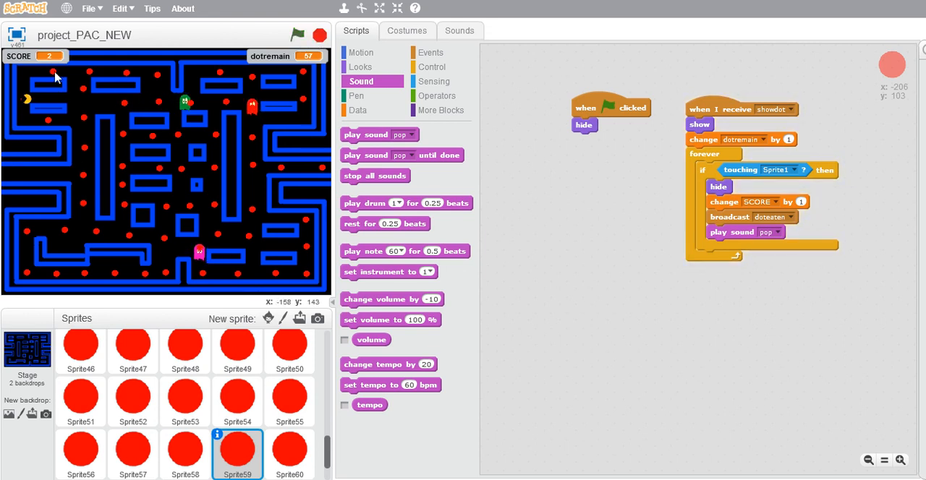
mouse_move(165, 419)
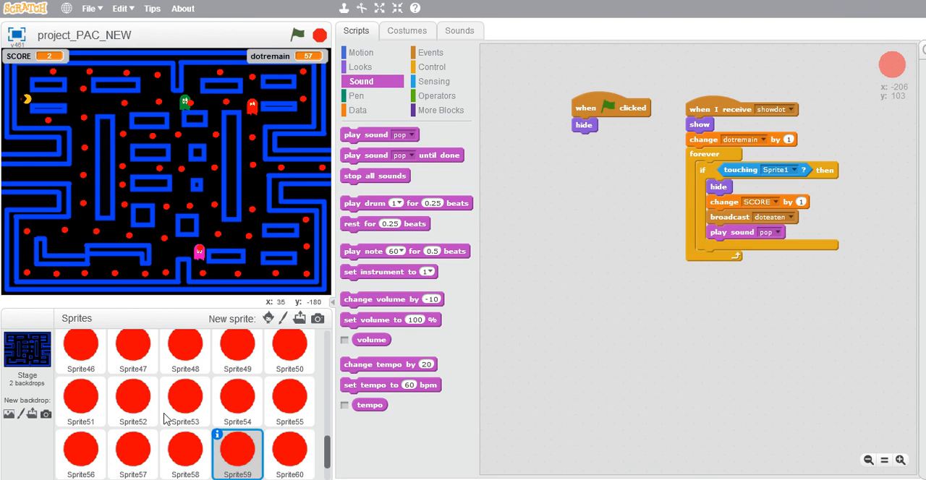
mouse_move(184, 354)
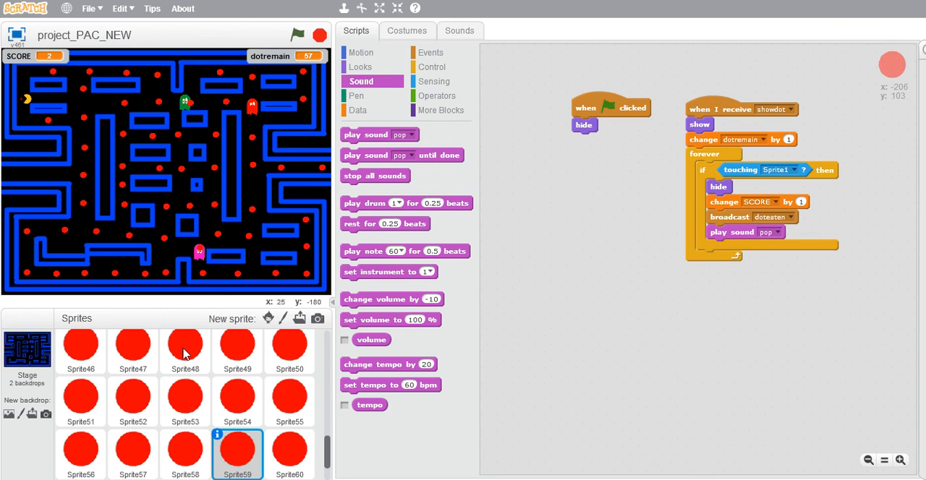
mouse_move(199, 396)
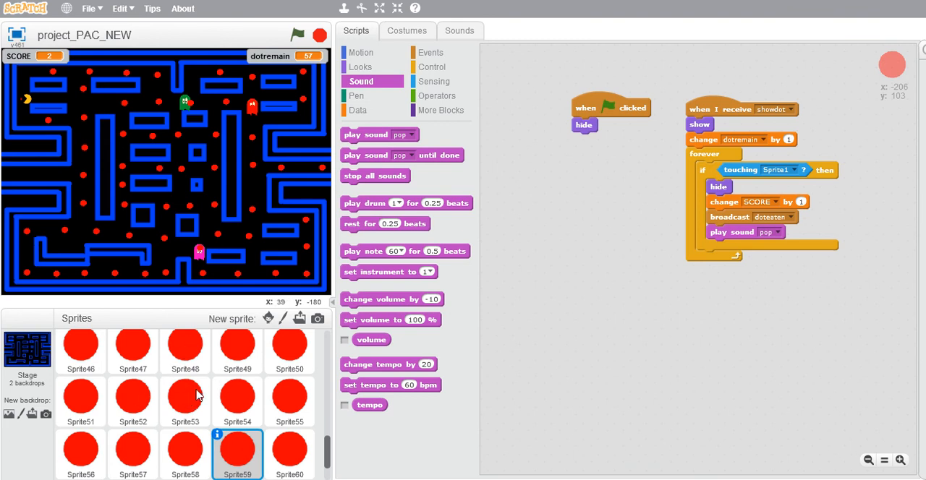
mouse_move(51, 93)
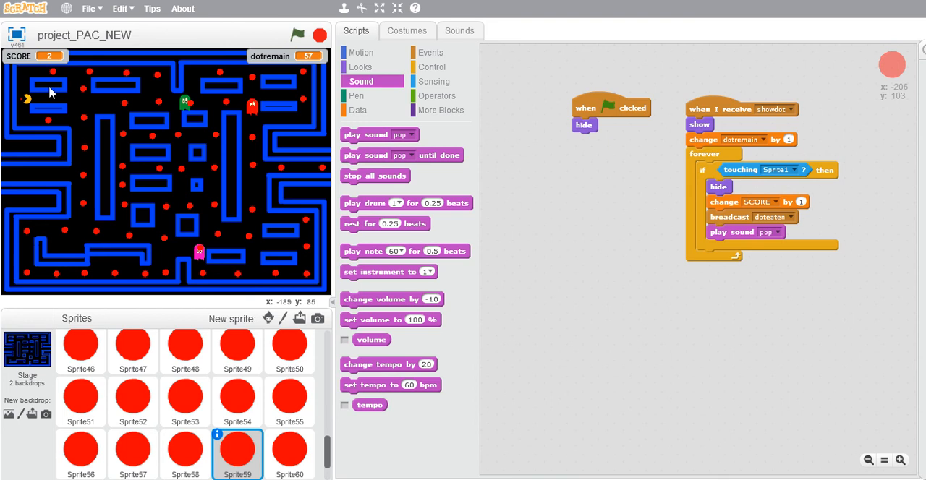
mouse_move(207, 375)
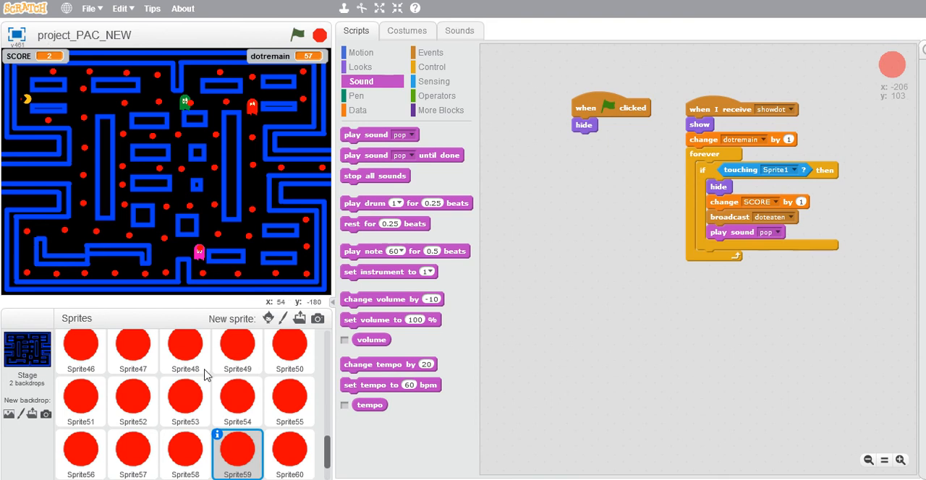
mouse_move(270, 49)
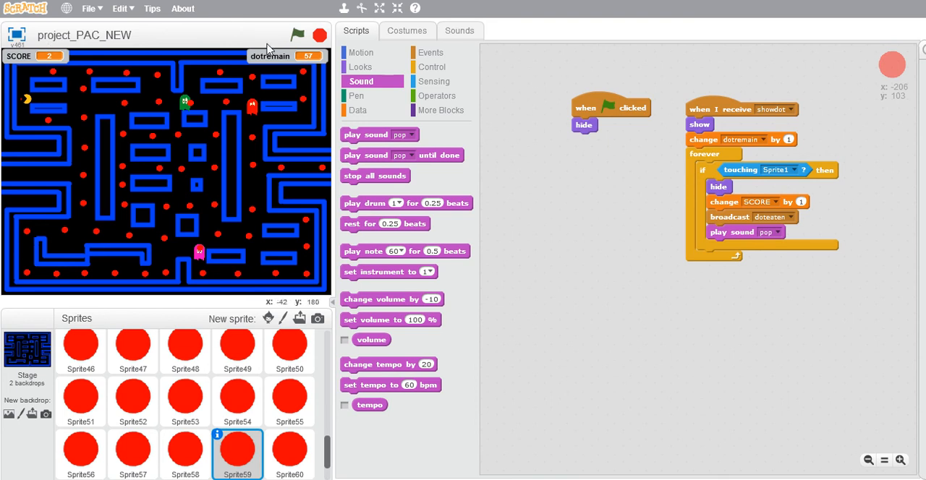
mouse_move(220, 220)
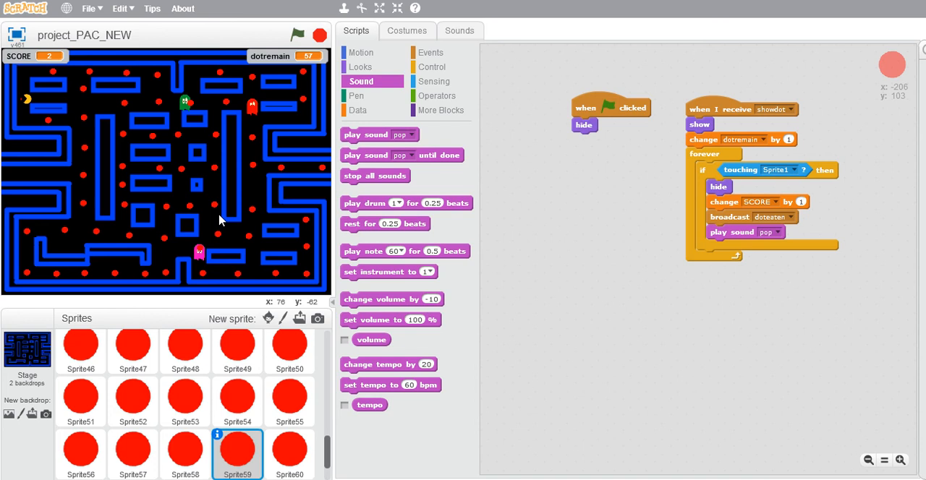
mouse_move(193, 199)
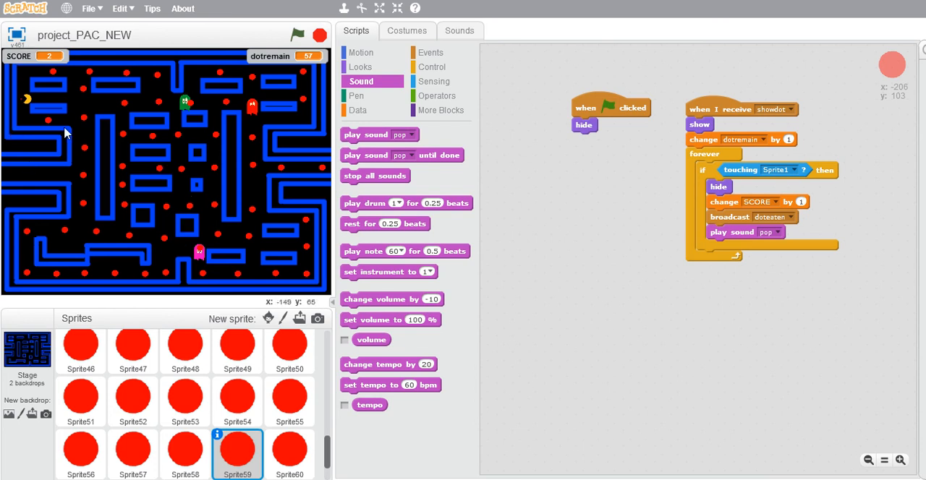
mouse_move(187, 230)
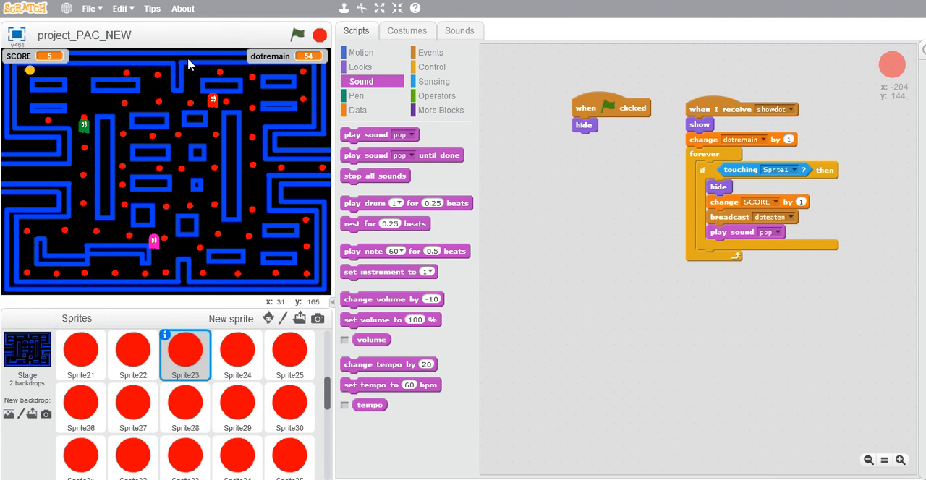
mouse_move(140, 79)
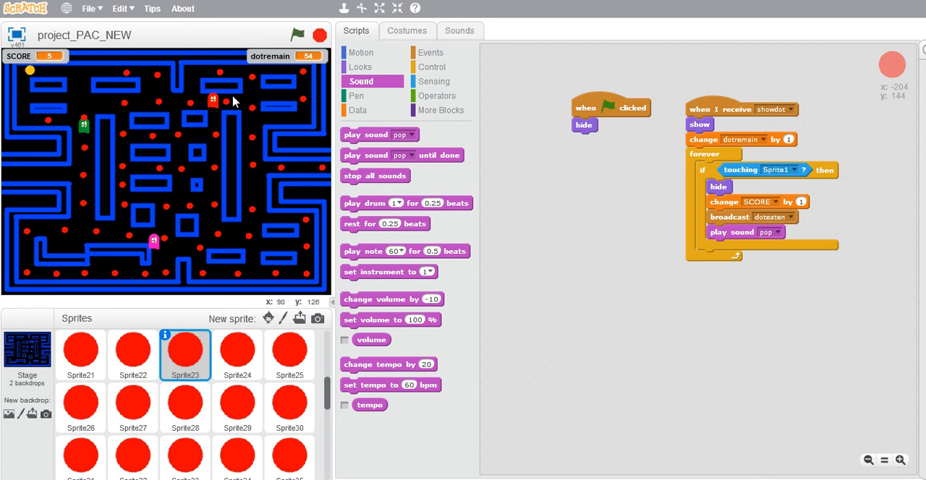
mouse_move(303, 174)
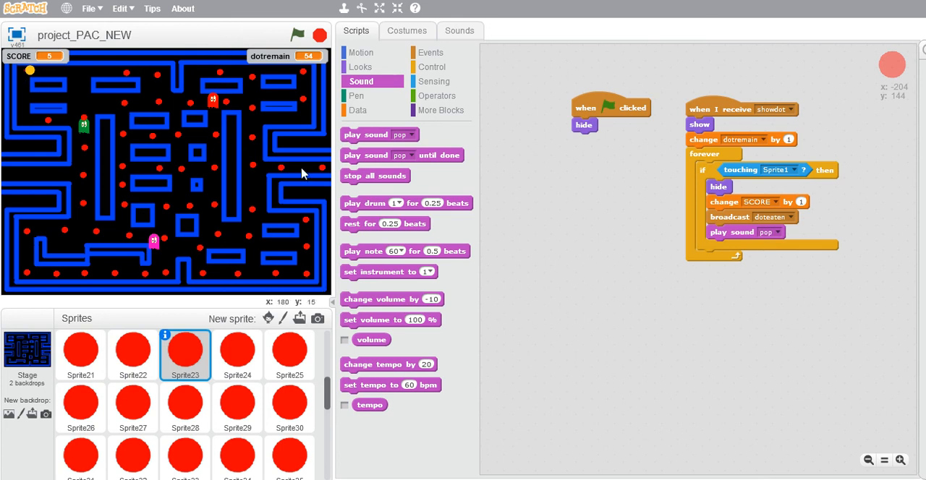
mouse_move(94, 117)
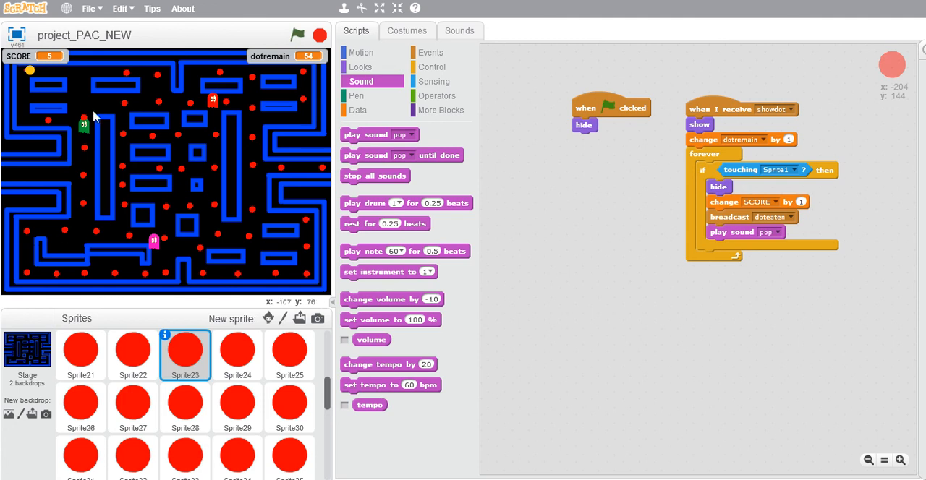
Give the Stage a flag script looping wait 1 secs and change Time by 1, with Time shown.
click(27, 354)
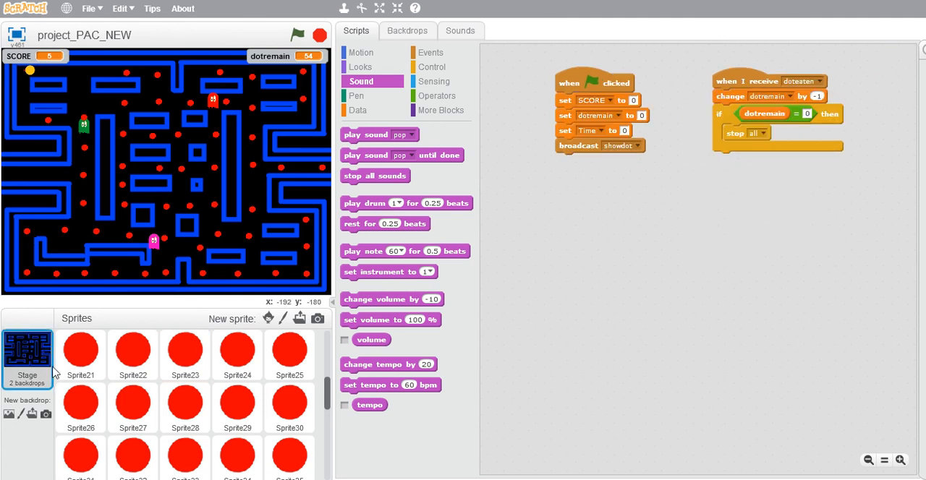
click(430, 52)
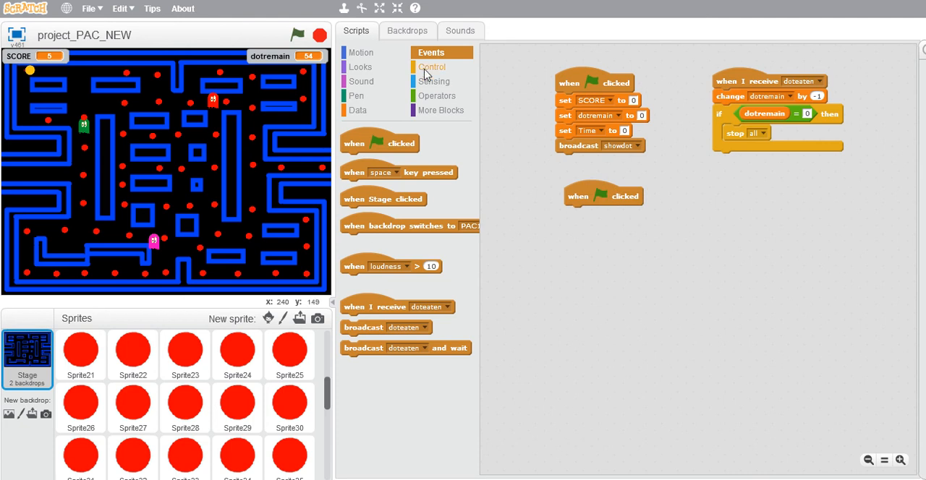
click(432, 66)
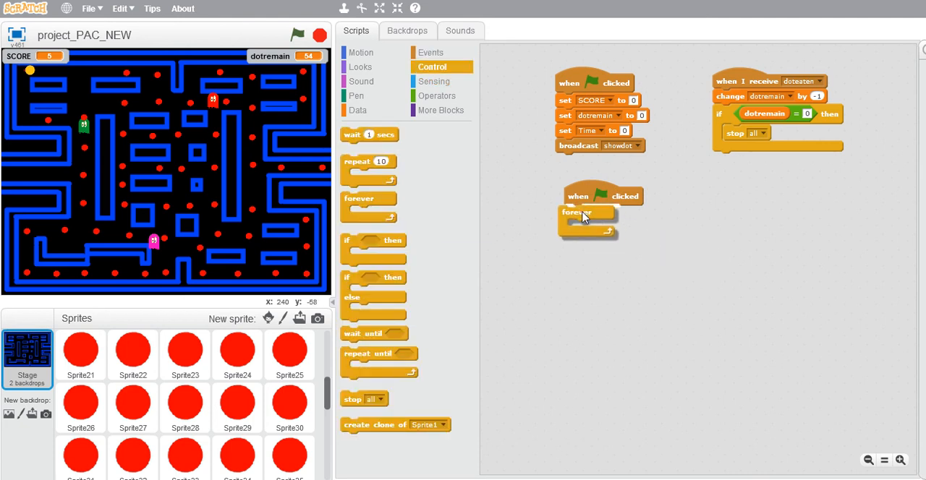
click(358, 109)
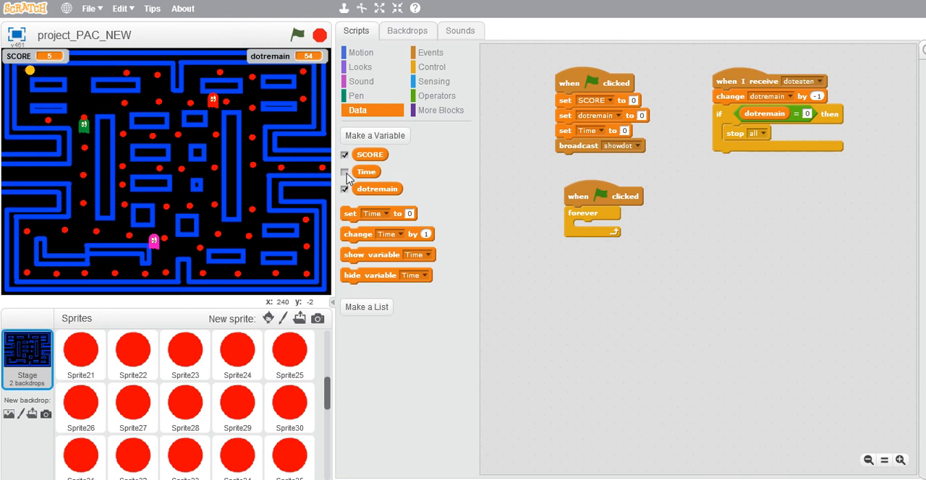
click(345, 172)
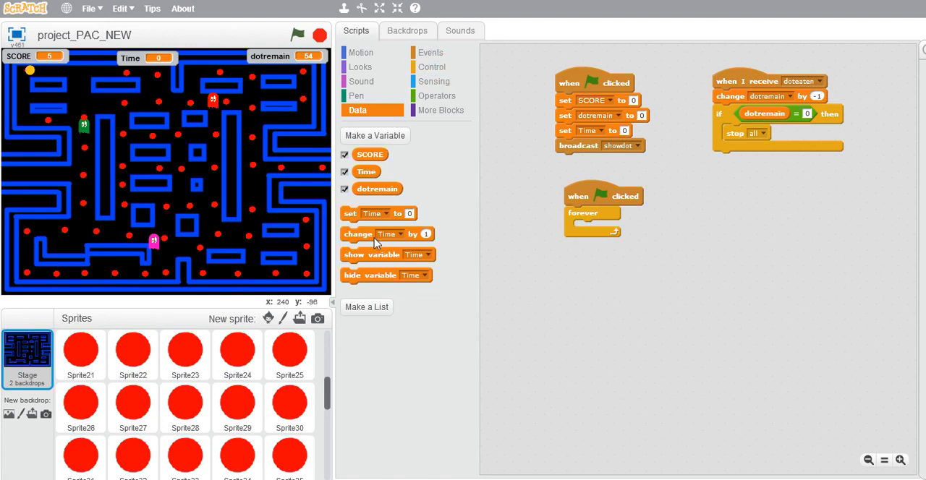
drag(358, 233, 592, 228)
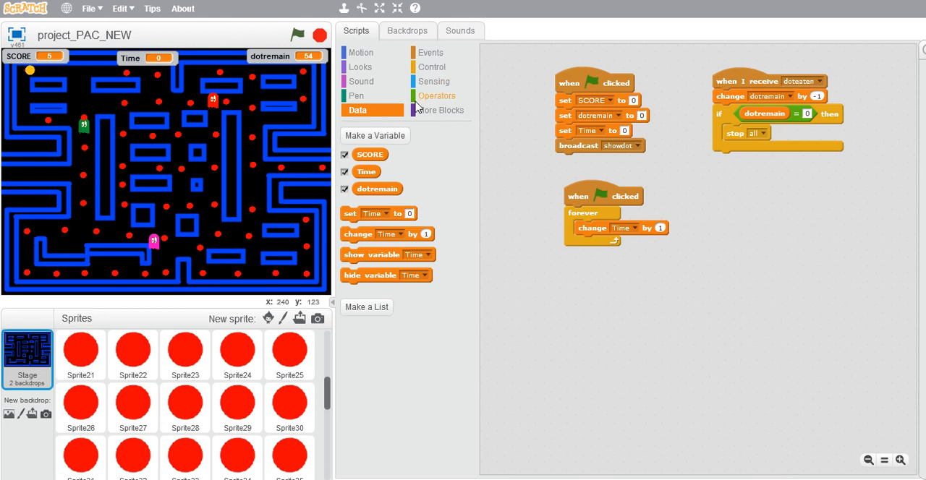
click(432, 67)
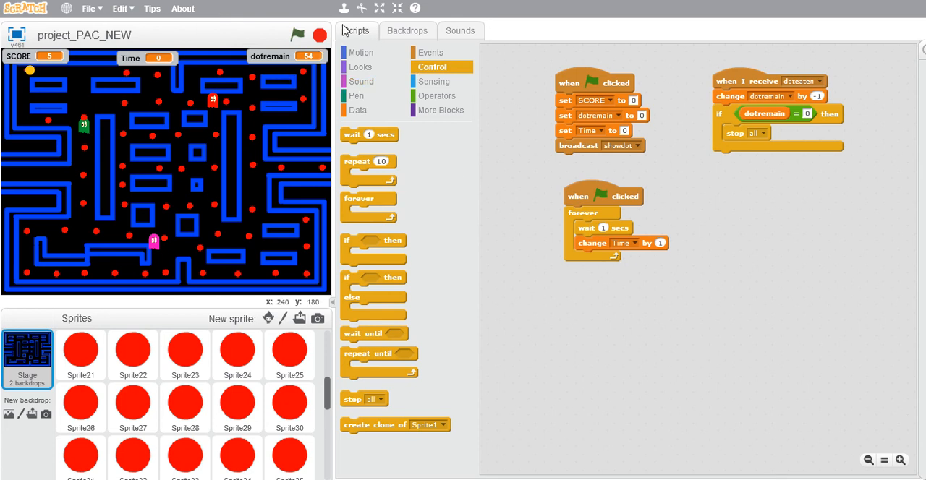
Play the game until the Time counter reaches 4 while the score reads 2.
click(298, 34)
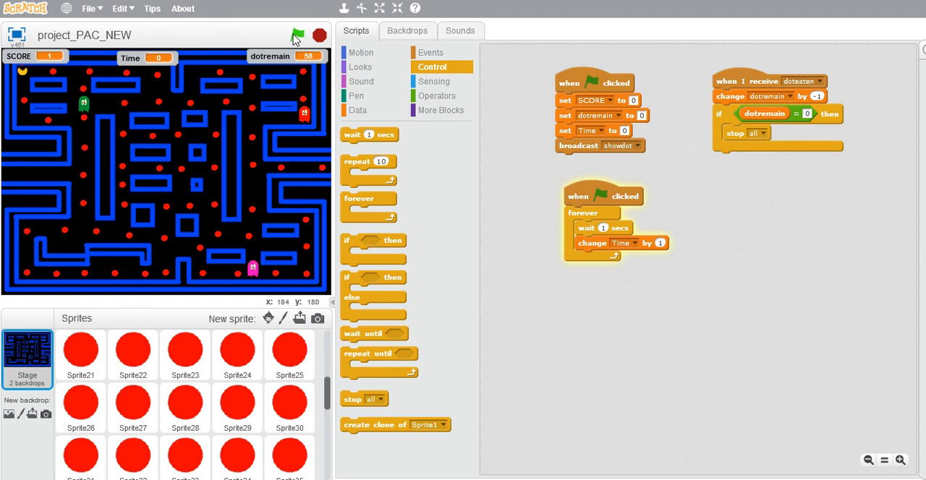
click(298, 34)
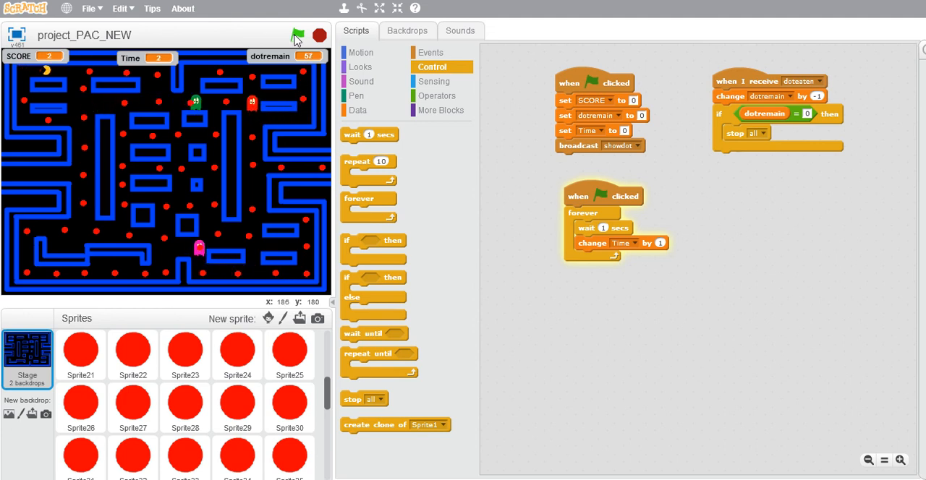
click(297, 34)
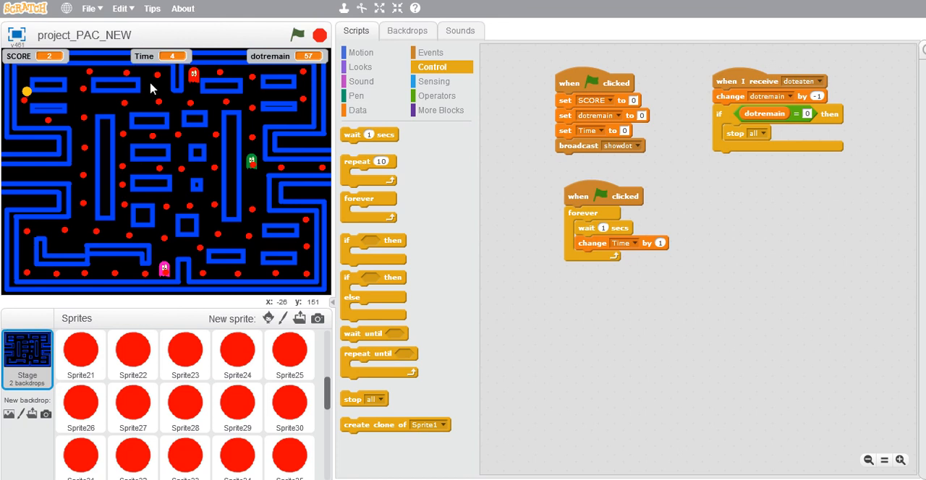
mouse_move(302, 264)
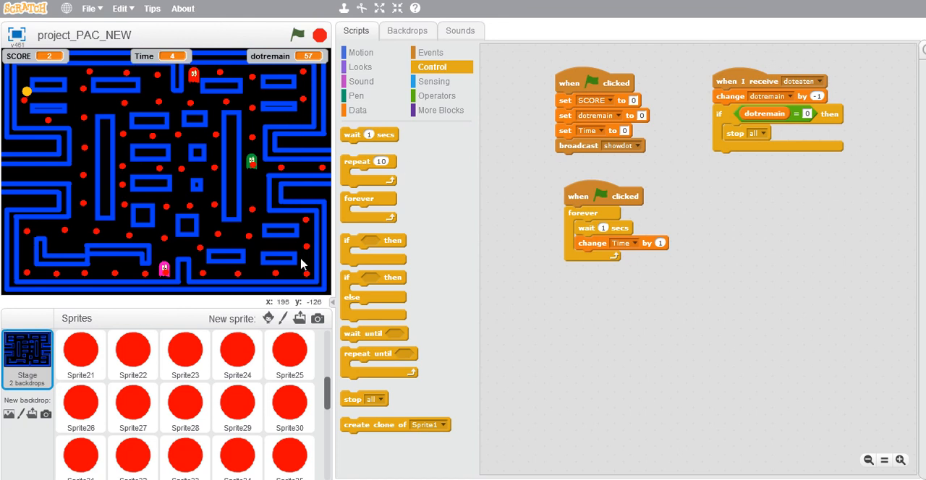
mouse_move(160, 82)
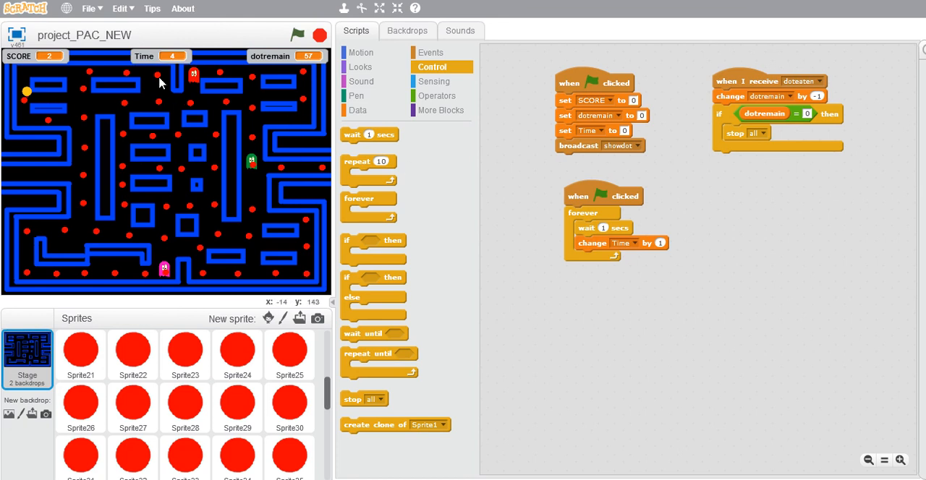
mouse_move(386, 68)
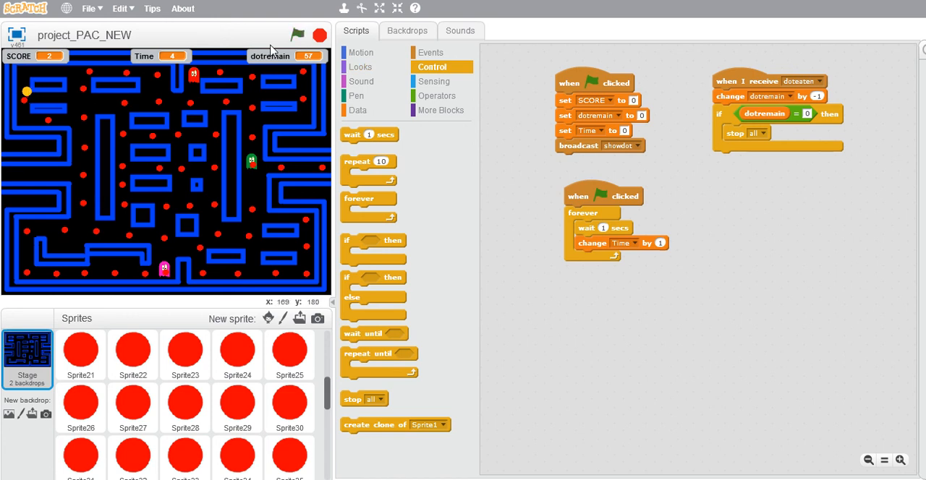
mouse_move(132, 65)
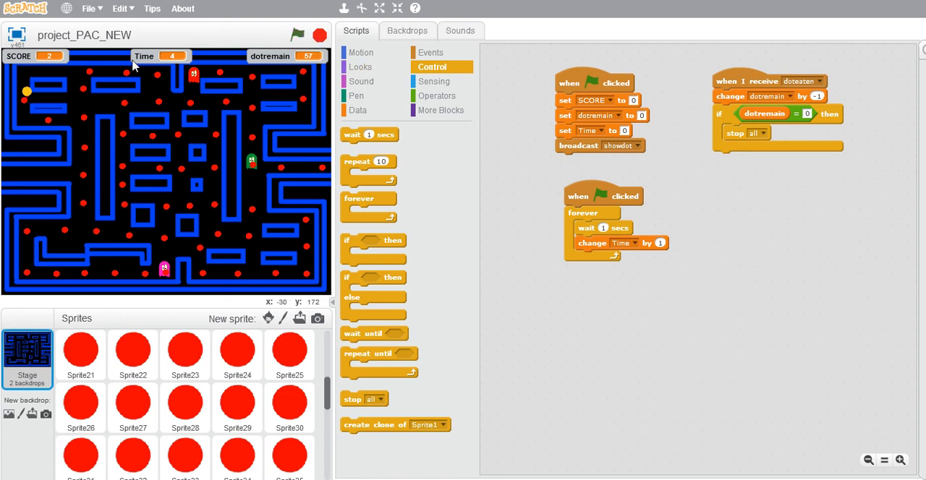
mouse_move(165, 374)
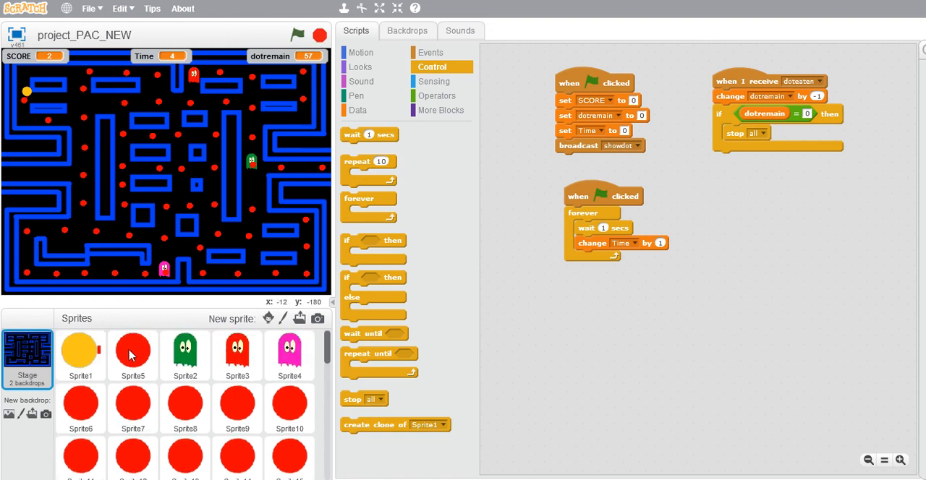
Start Pac-Man's flag script with go to x:-207 y:144, then test-run the game.
click(81, 354)
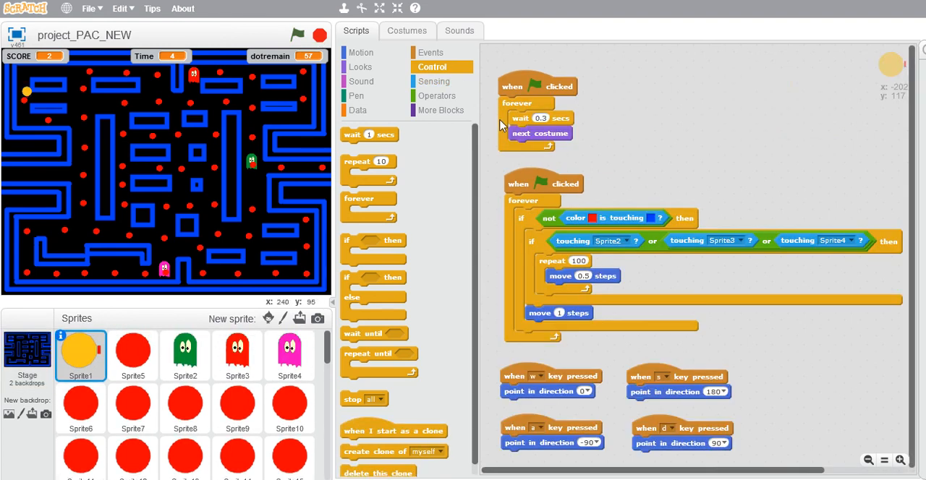
click(360, 52)
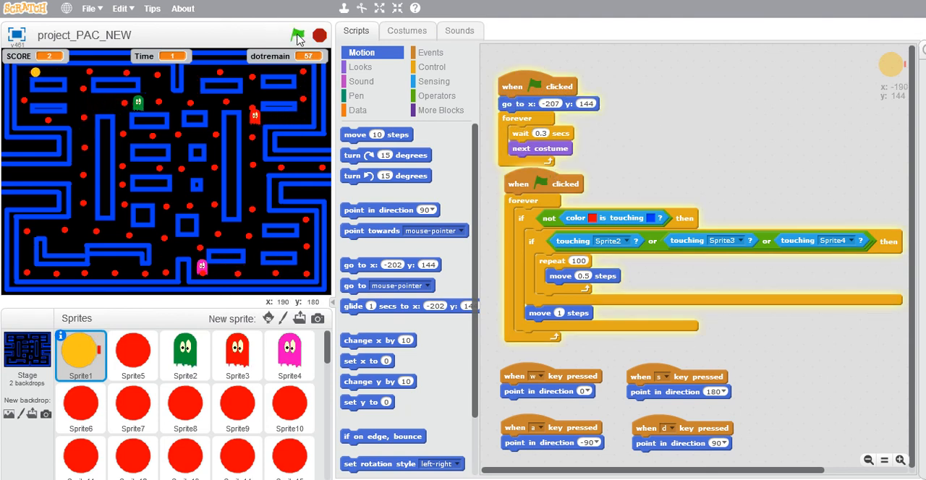
click(297, 35)
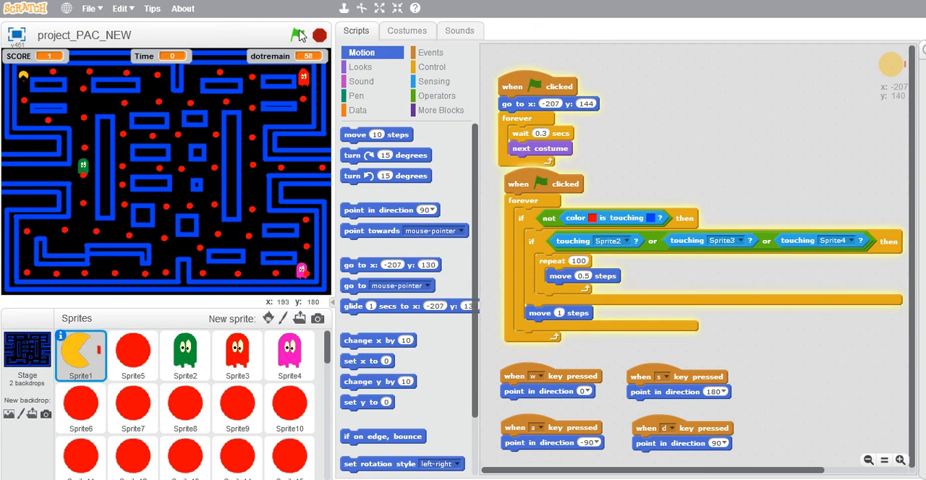
click(297, 35)
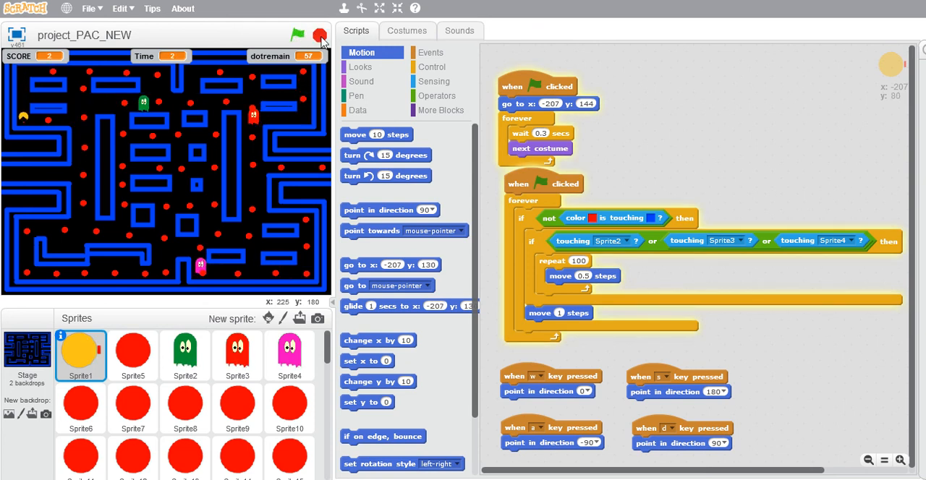
click(297, 34)
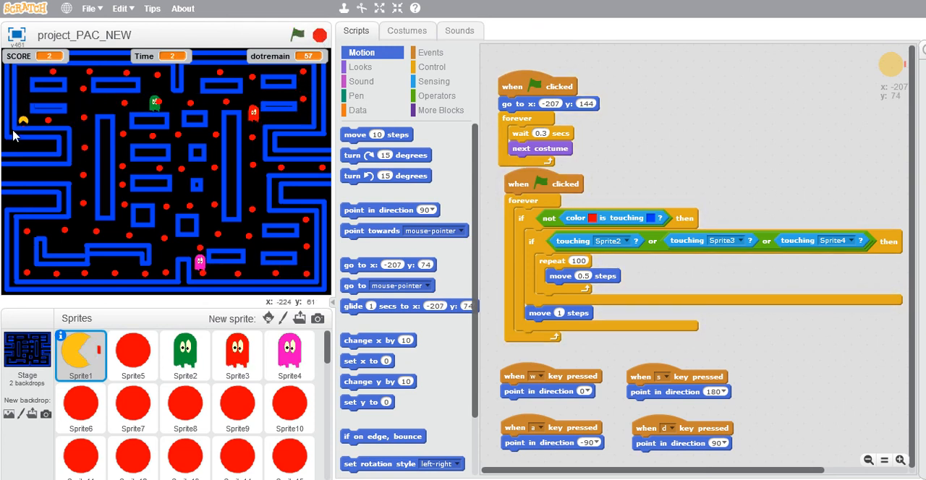